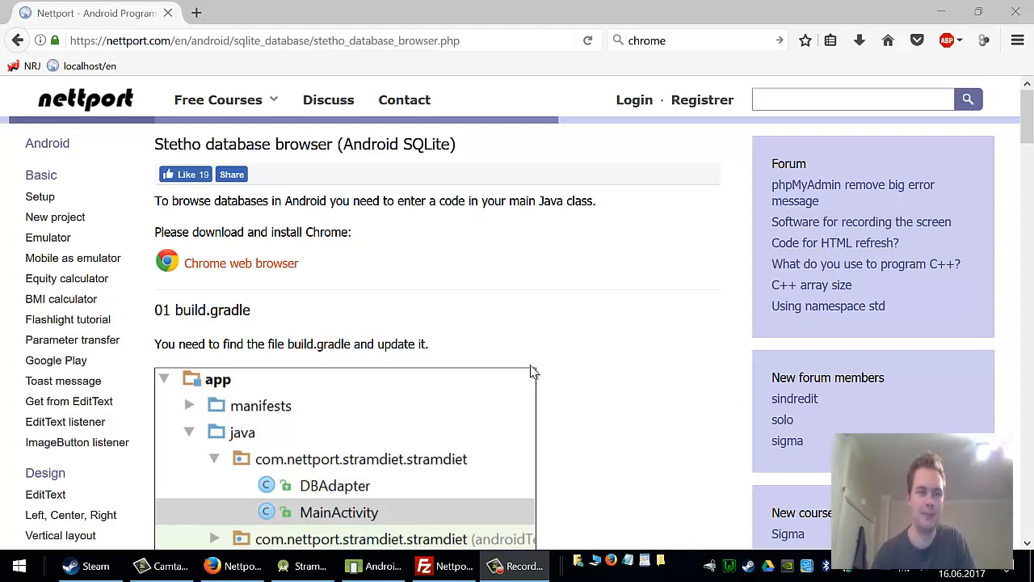
mouse_move(256, 263)
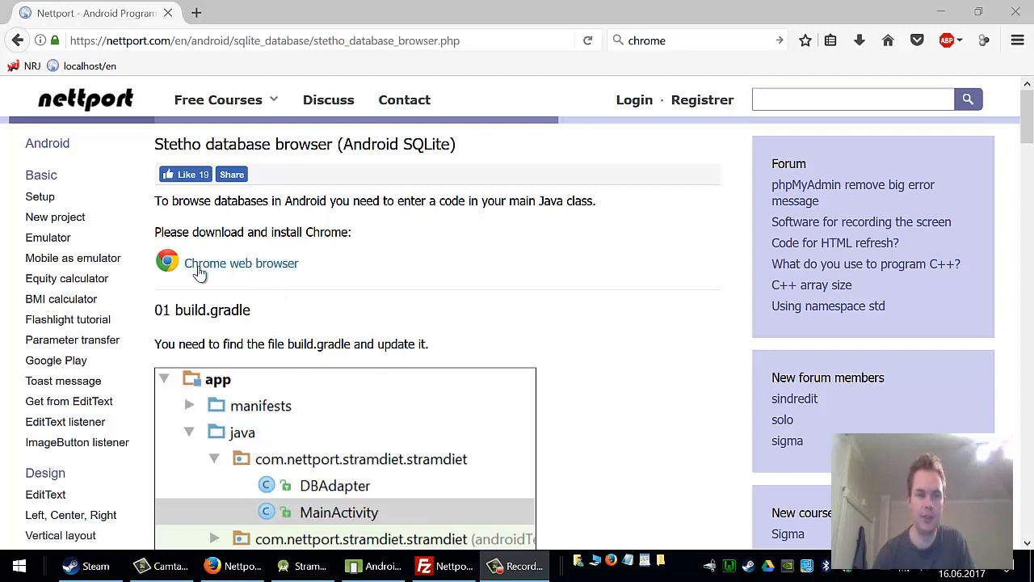
mouse_move(238, 273)
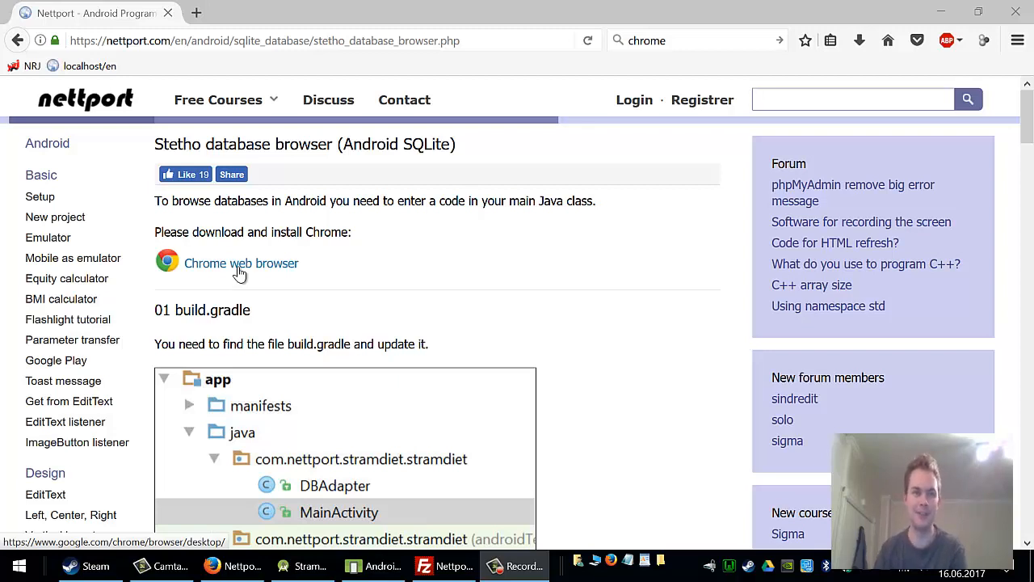
Step: Close the app build.gradle editor tab and check the tutorial's project tree
scroll(down, 3)
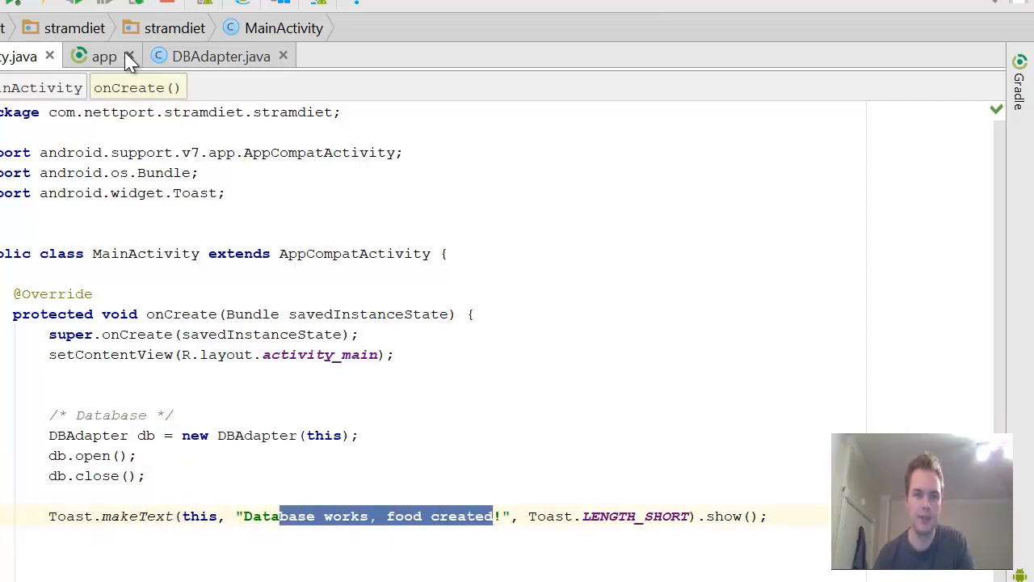
click(282, 56)
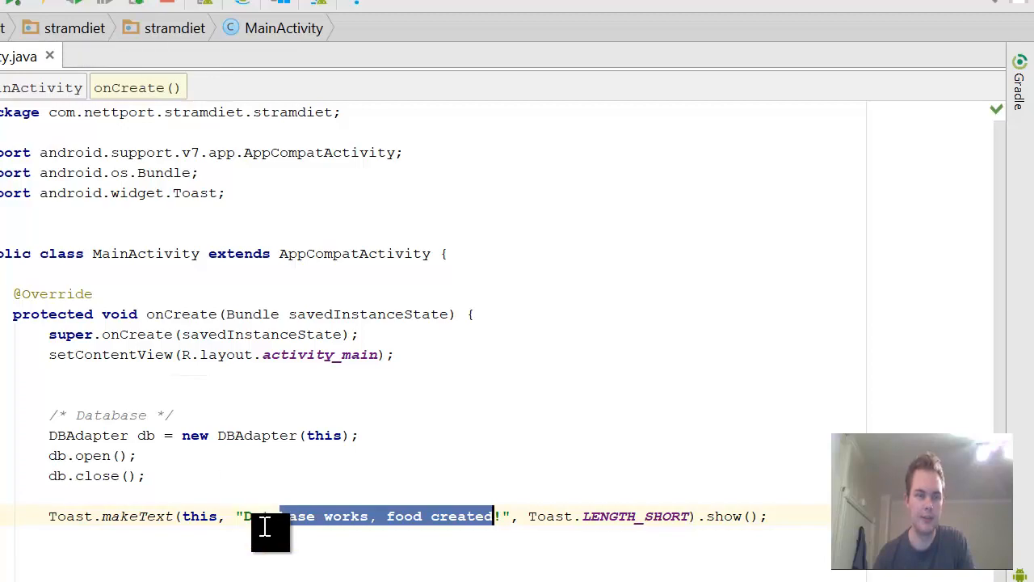
mouse_move(283, 496)
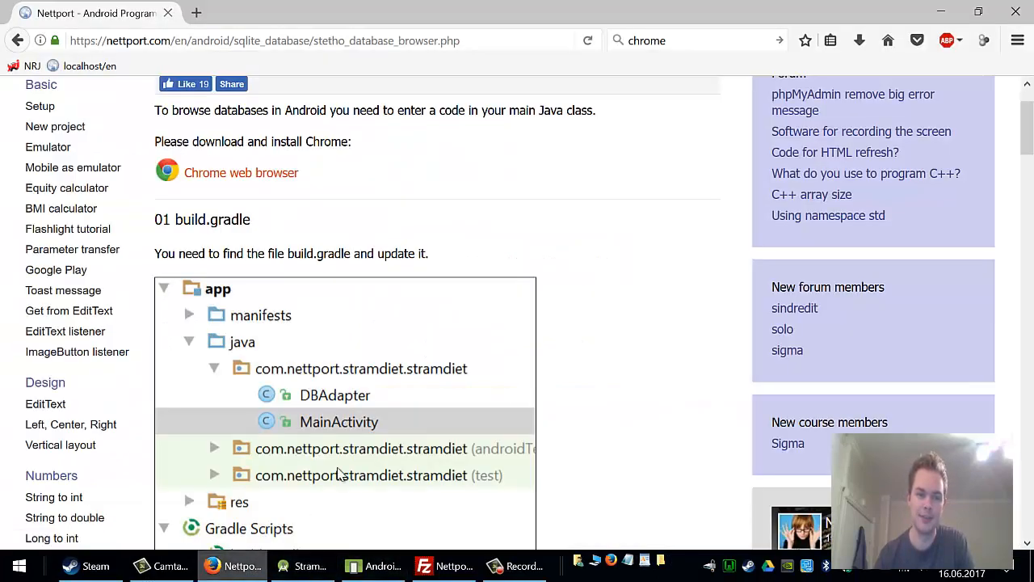
scroll(down, 3)
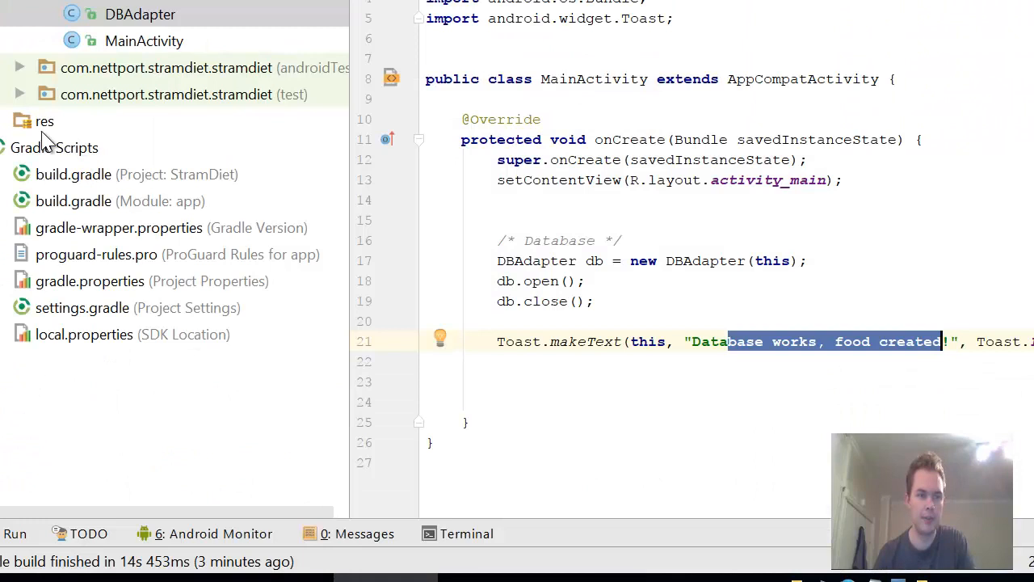
Step: Open build.gradle (Module: app) at its dependencies block and revisit the tutorial
click(54, 147)
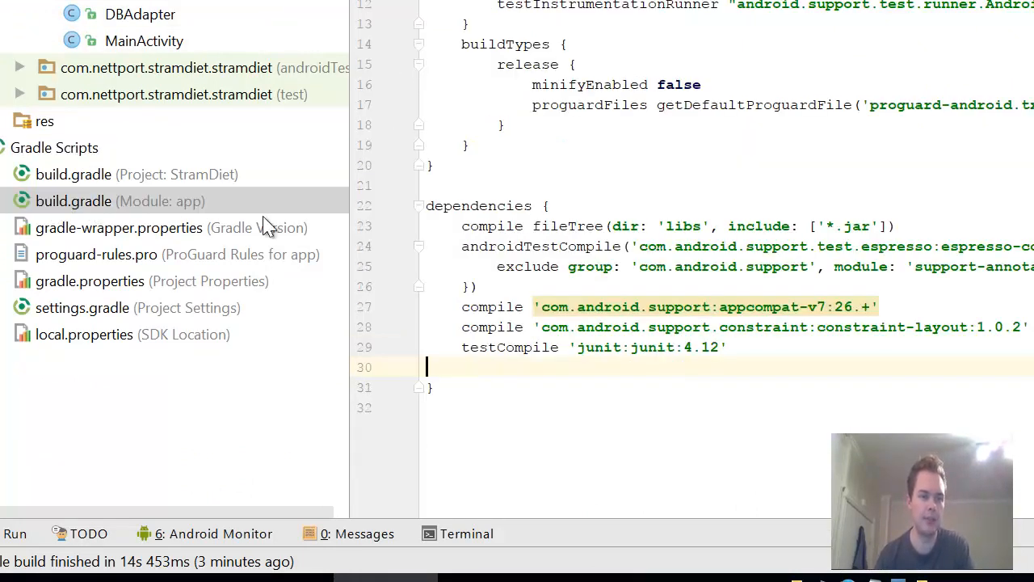
scroll(up, 3)
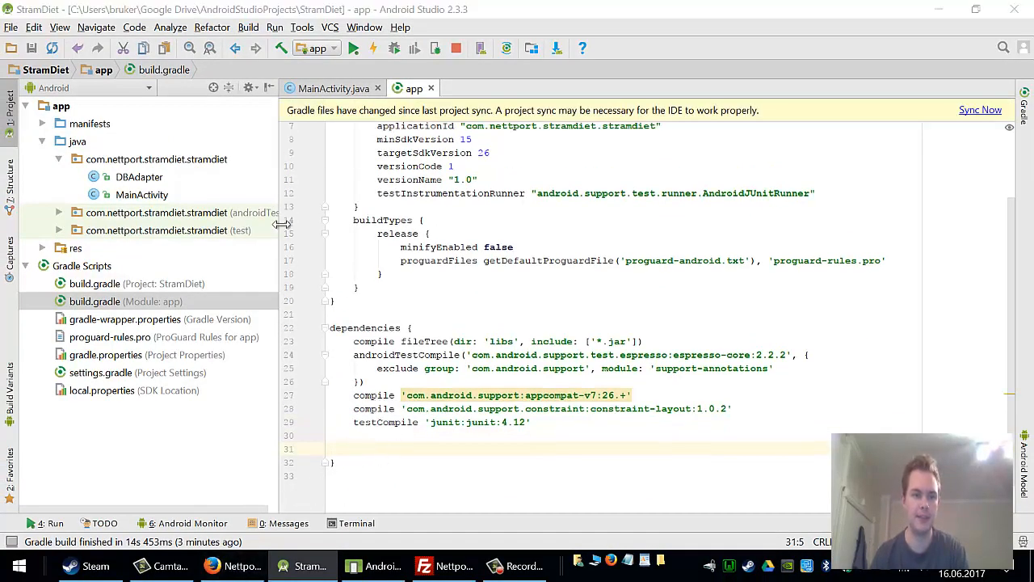
click(232, 566)
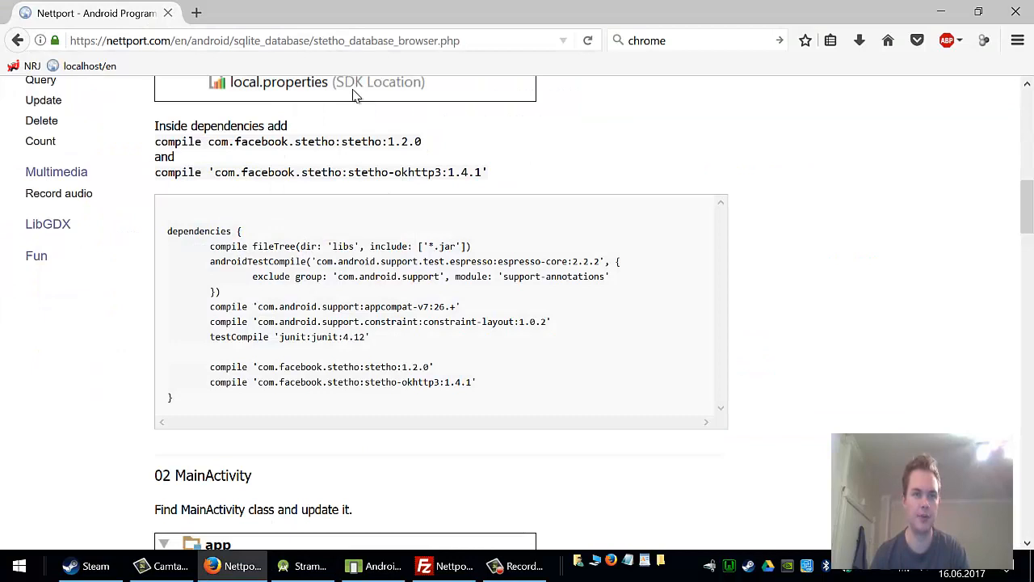
mouse_move(509, 403)
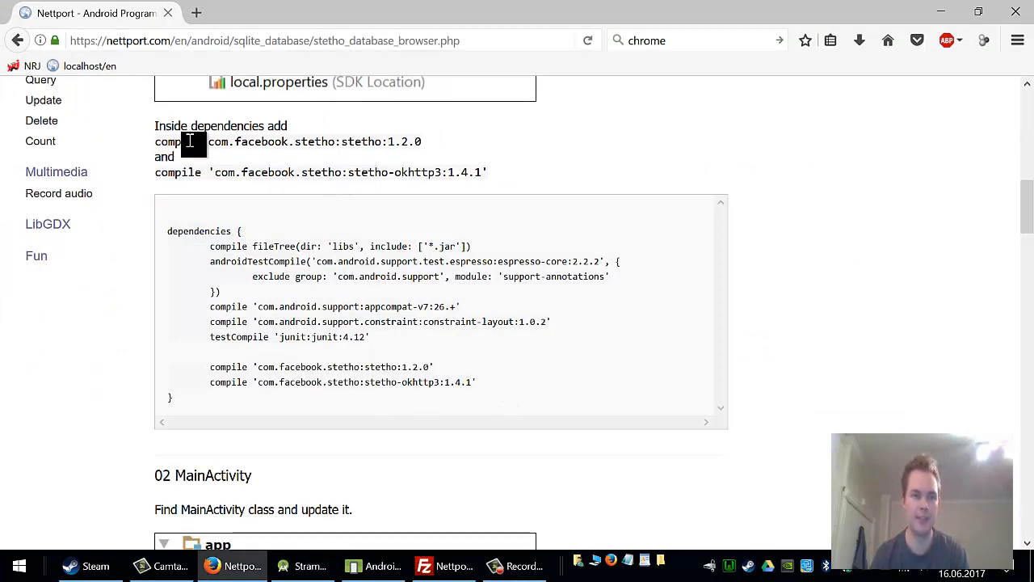
Step: Add compile 'com.facebook.stetho:stetho:1.2.0' and stetho-okhttp3:1.4.1 lines to dependencies
drag(154, 142, 283, 142)
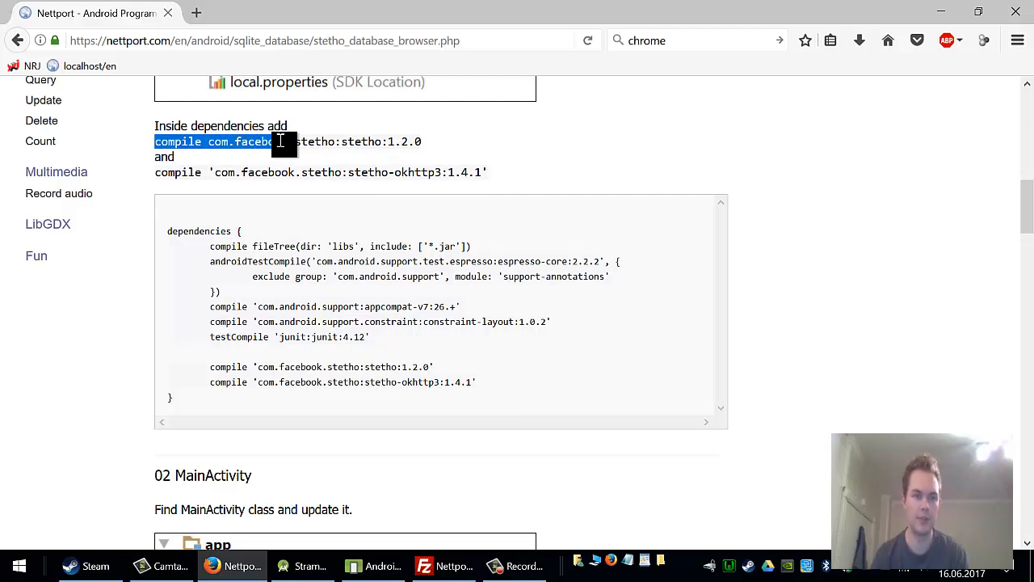
drag(281, 141, 331, 141)
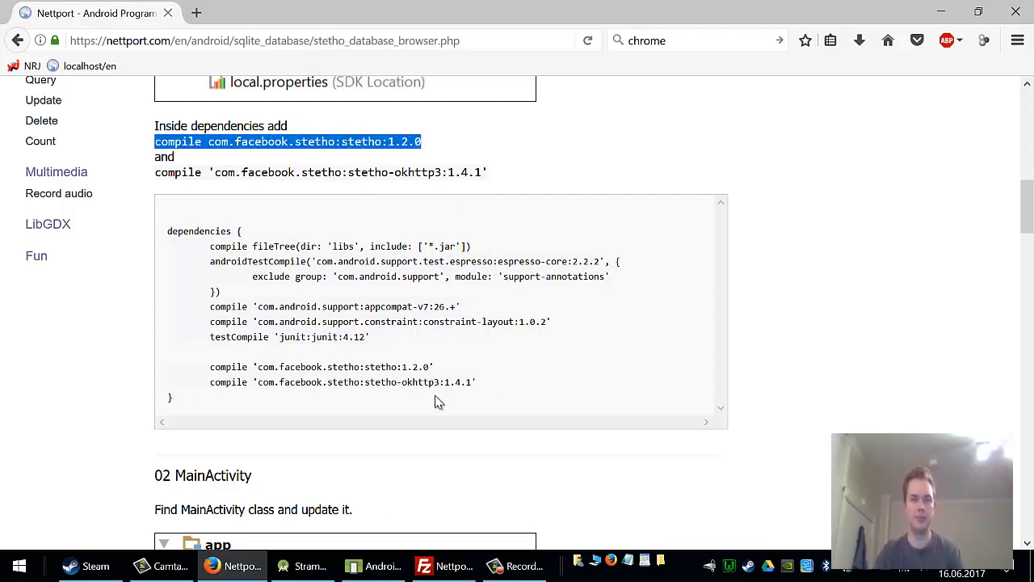
click(303, 565)
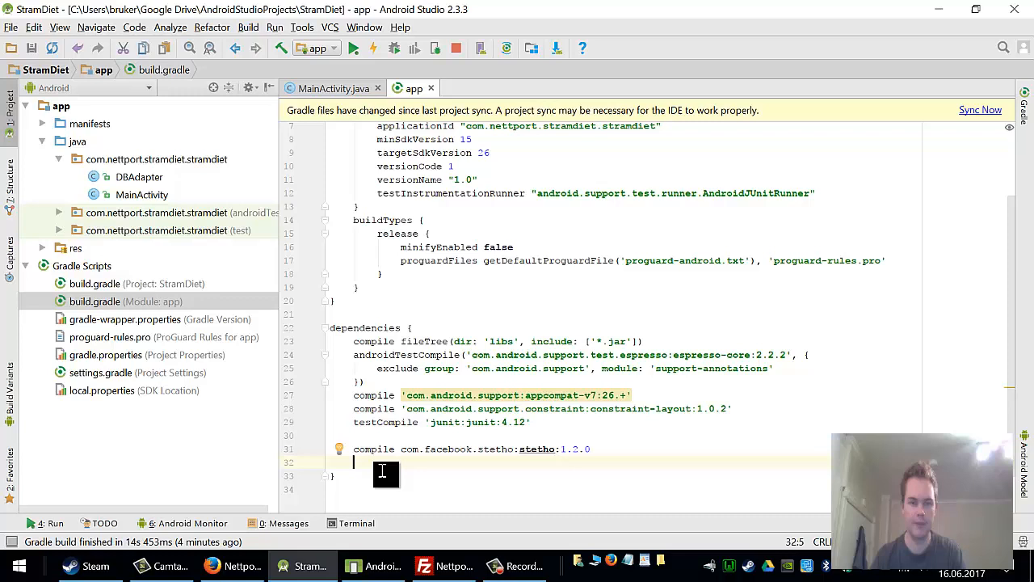
click(232, 565)
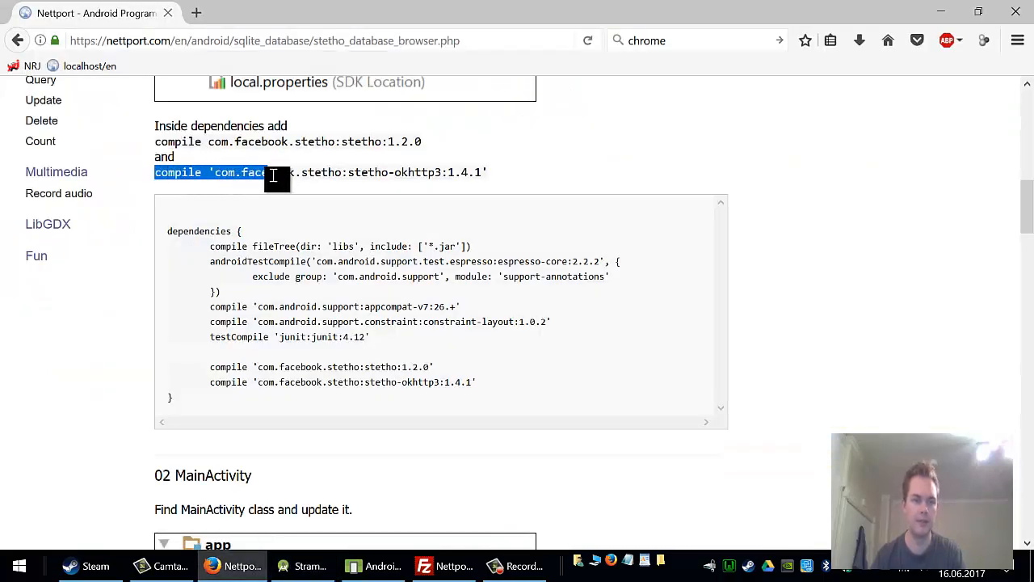
drag(279, 173, 437, 172)
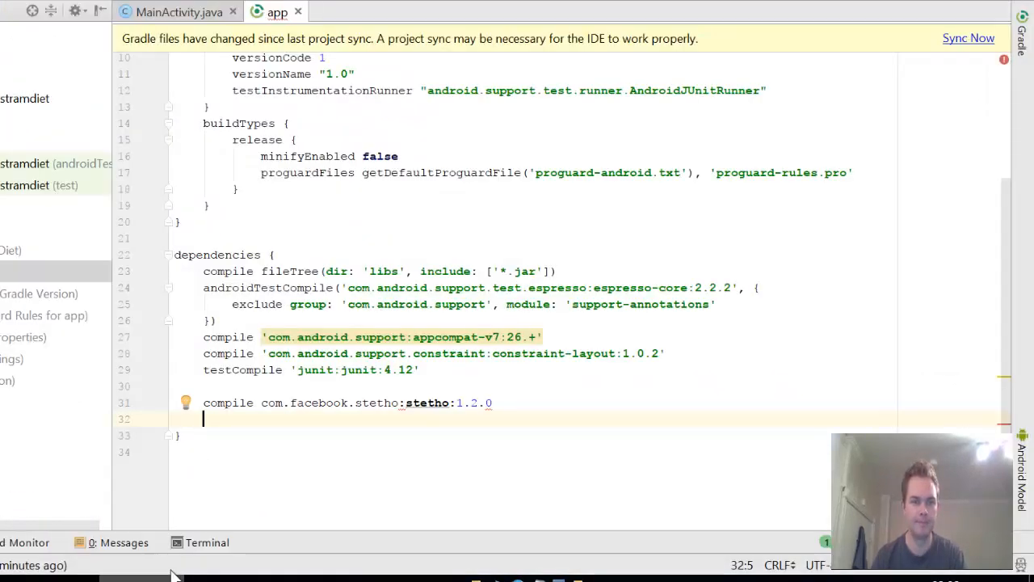
text(compile 'com.facebook.stetho:stetho-okhttp3:1.4.1')
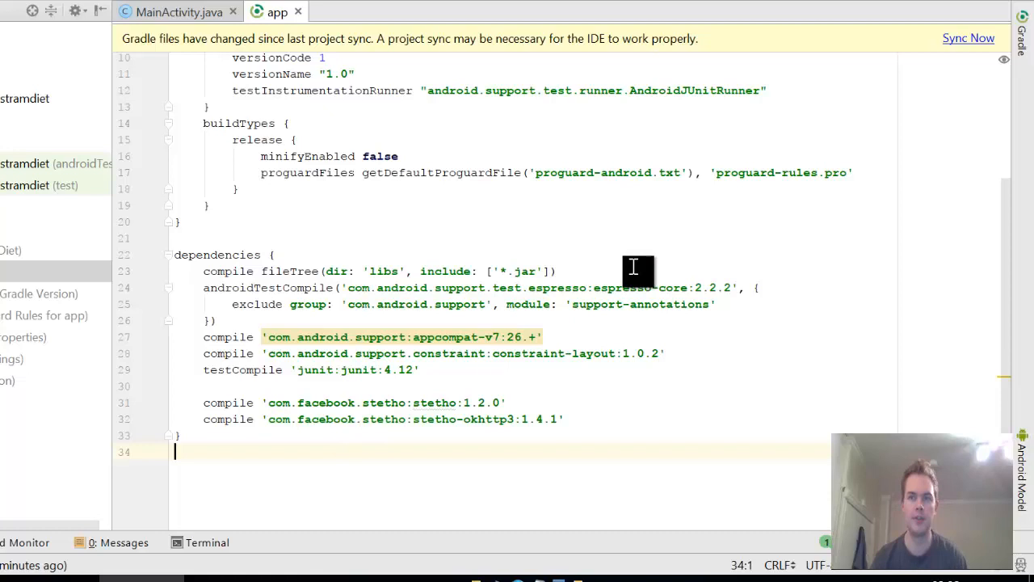
mouse_move(501, 335)
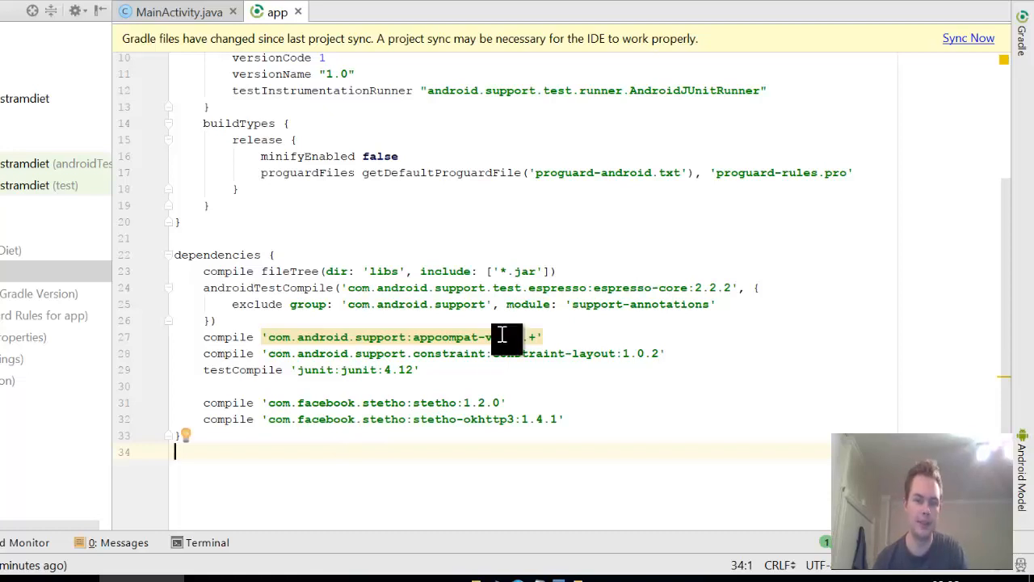
mouse_move(780, 99)
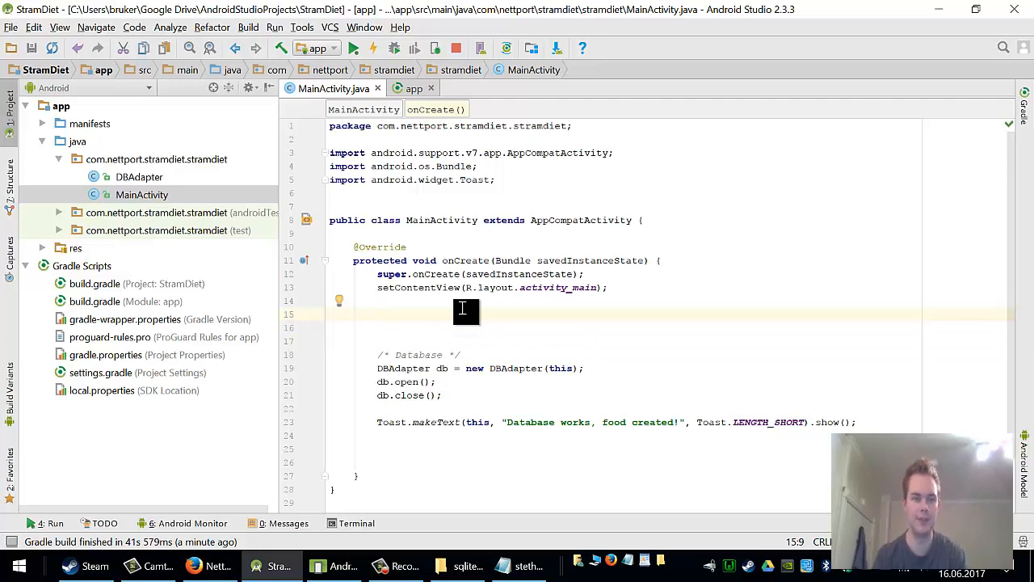
Step: Write a /* Stetho */ comment on the empty onCreate line above the database code
text(/)
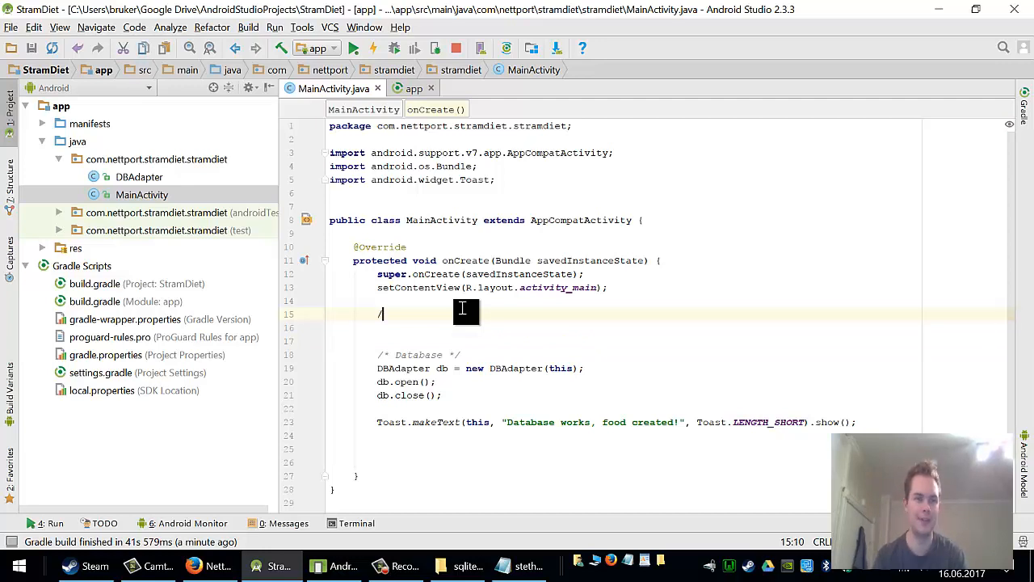
click(215, 564)
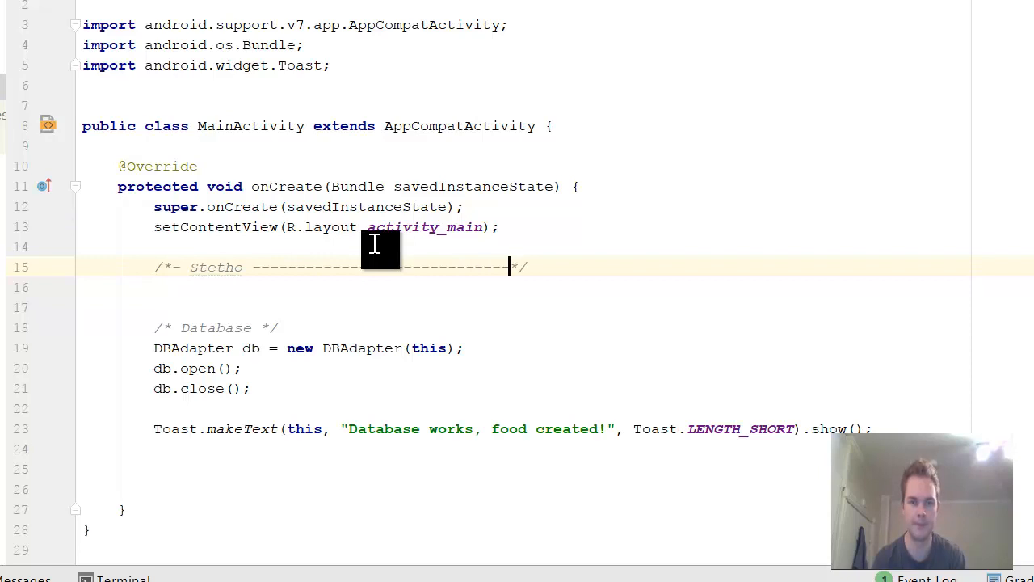
key(Backspace)
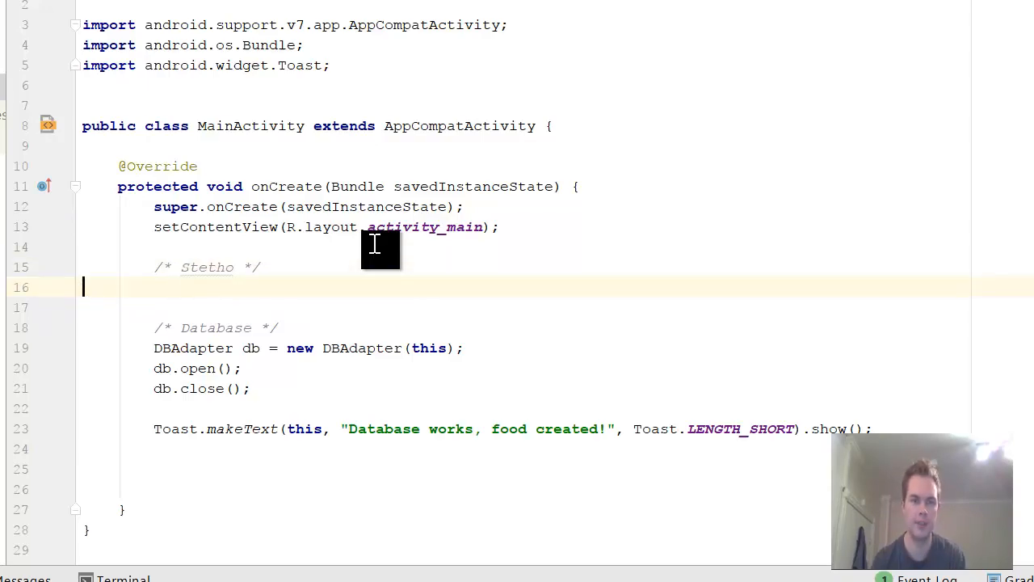
mouse_move(291, 190)
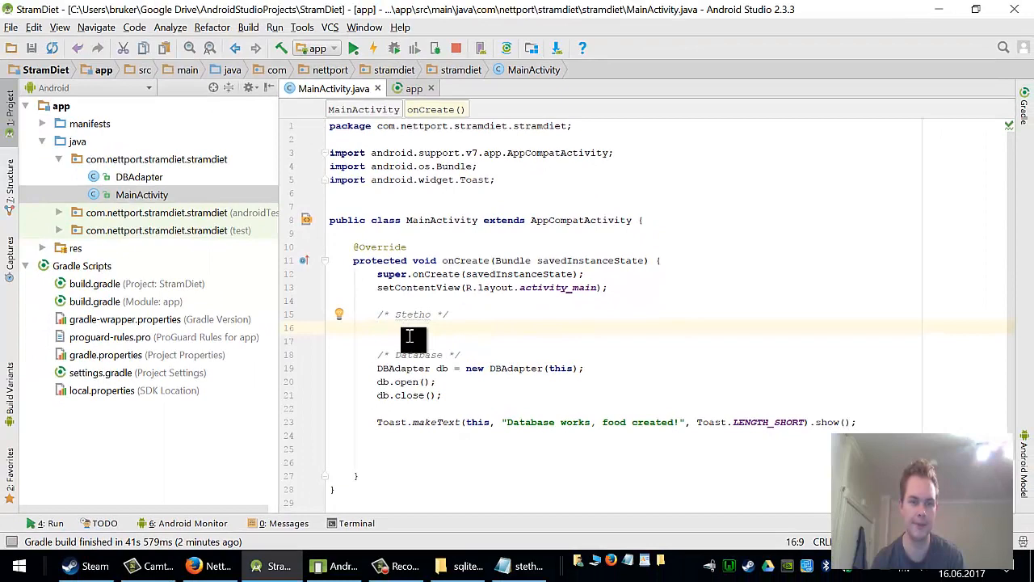
click(208, 565)
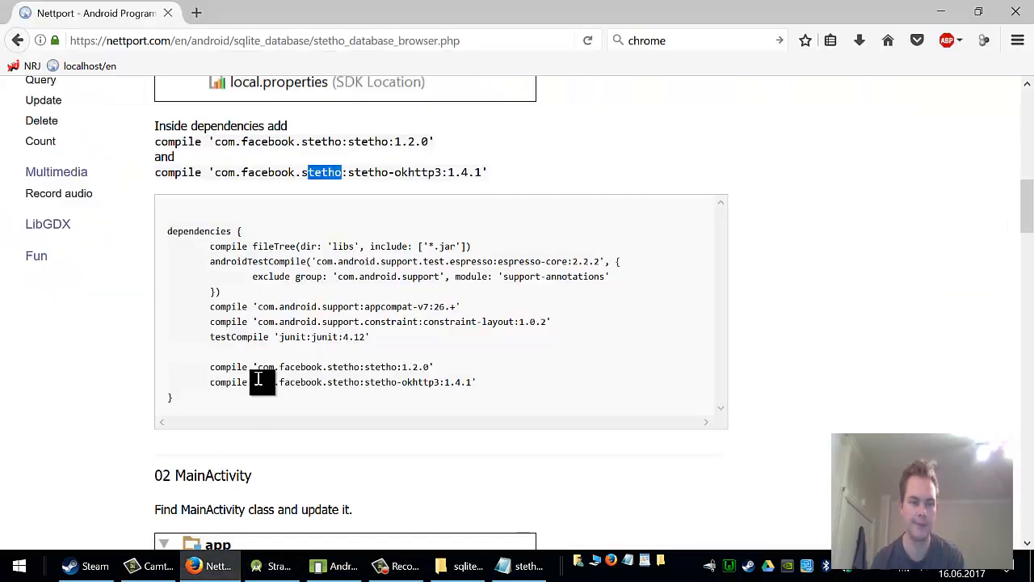
Step: Paste Stetho.initializeWithDefaults and the OkHttpClient StethoInterceptor builder under the comment
scroll(down, 3)
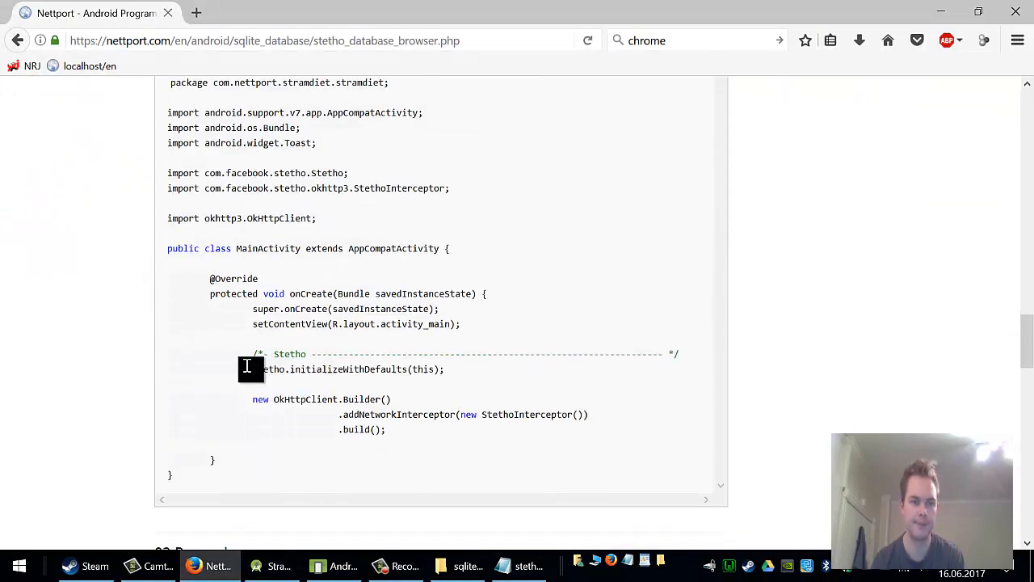
drag(252, 369, 453, 415)
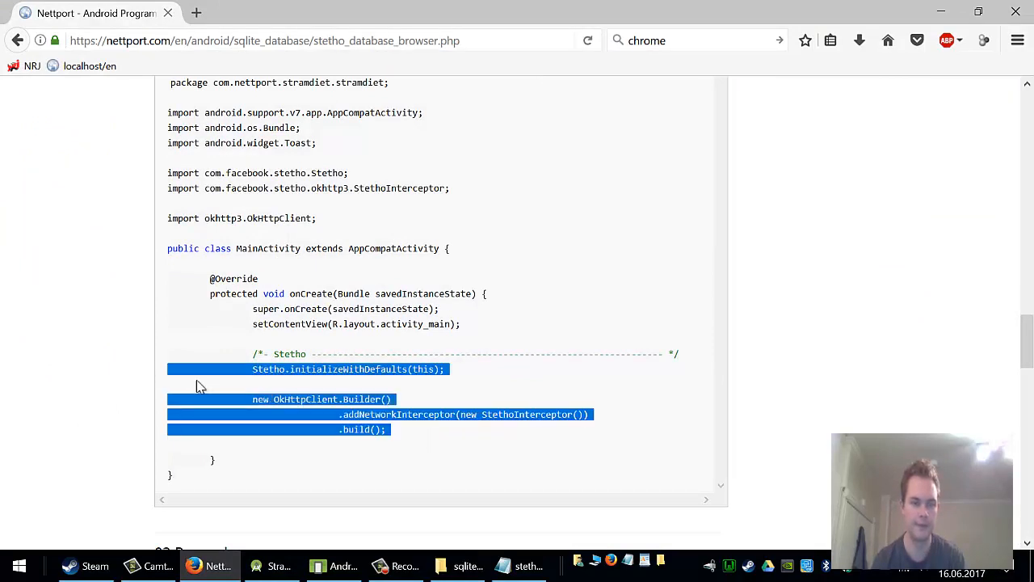
click(271, 565)
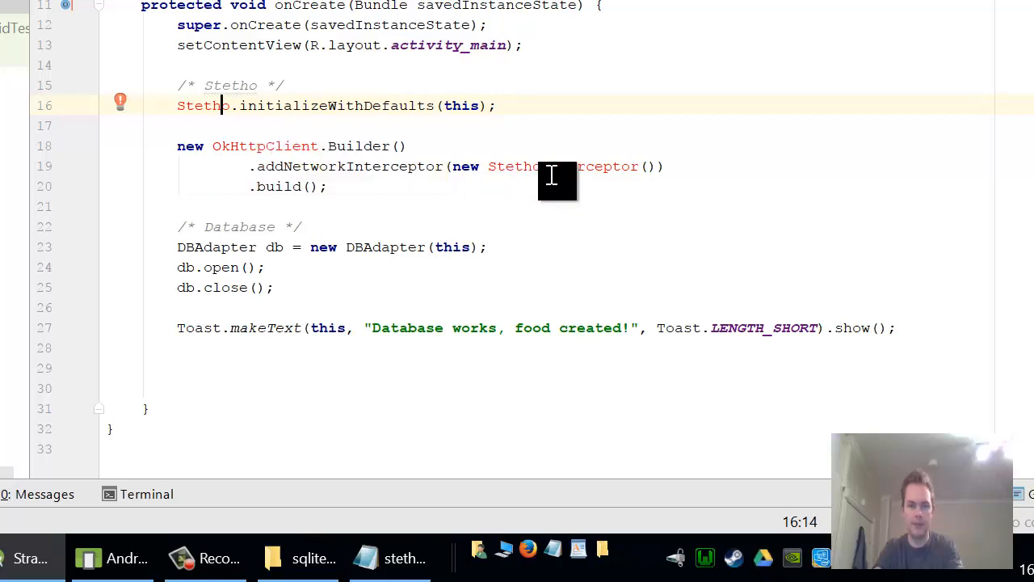
mouse_move(198, 105)
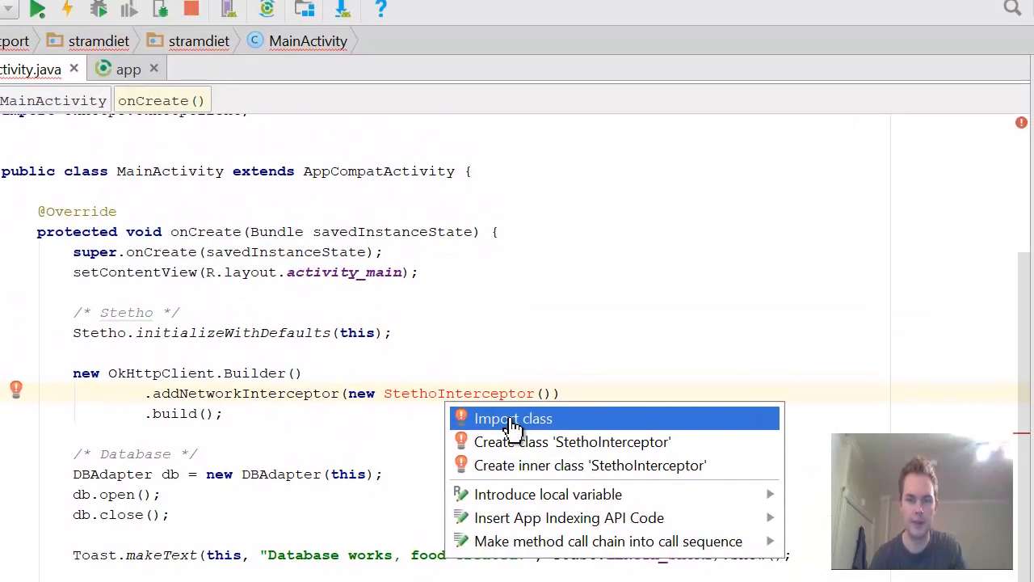
click(513, 419)
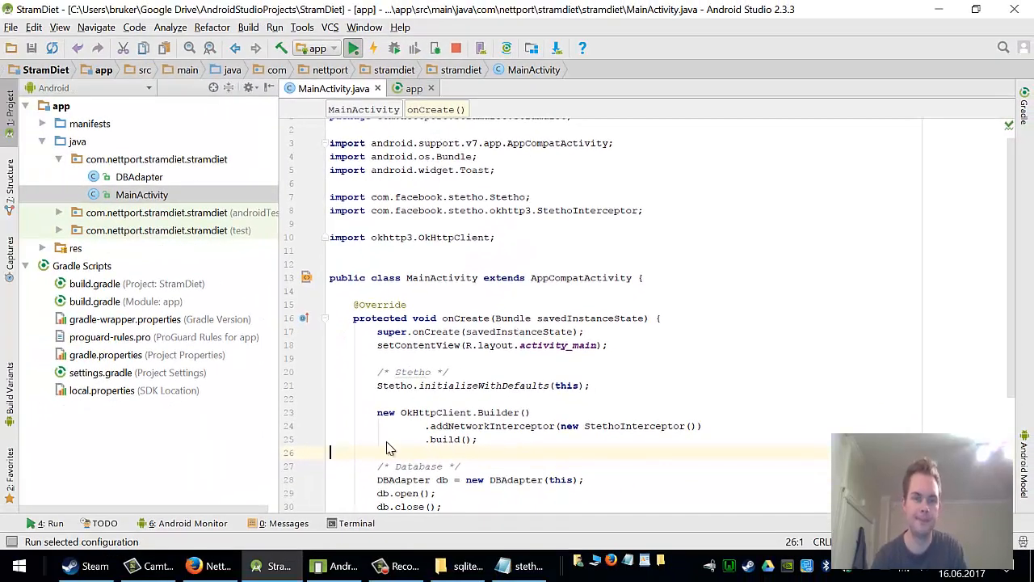
mouse_move(376, 261)
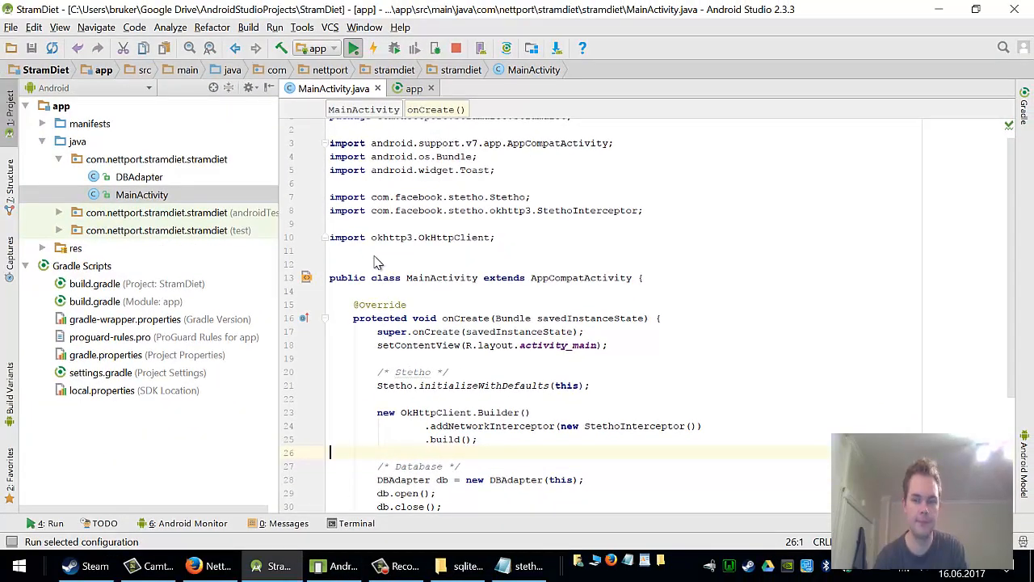
Step: Run the StramDiet app on the emulator
click(352, 47)
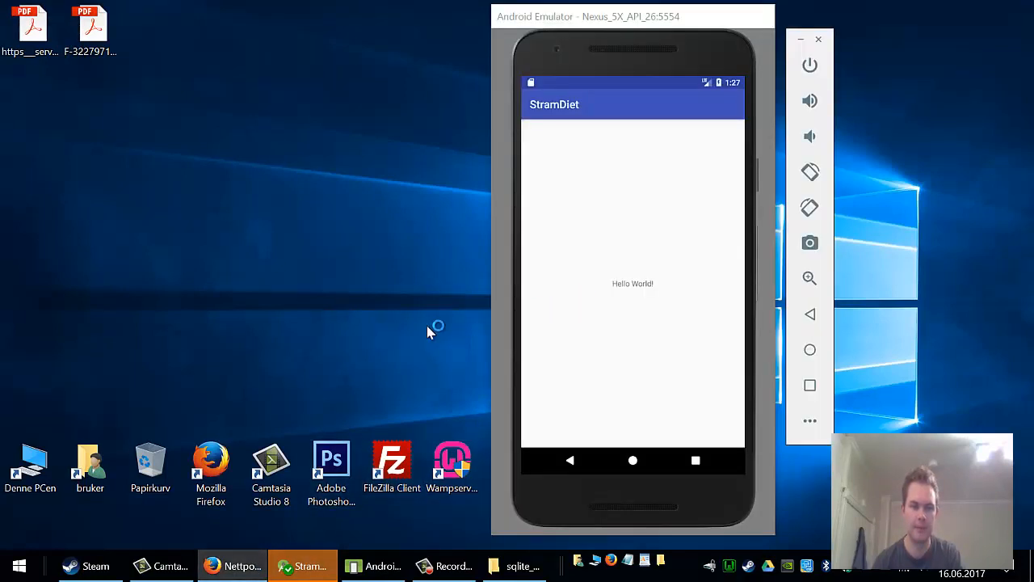
Step: Open a new Google Chrome window while StramDiet runs on the Nexus 5X
click(233, 564)
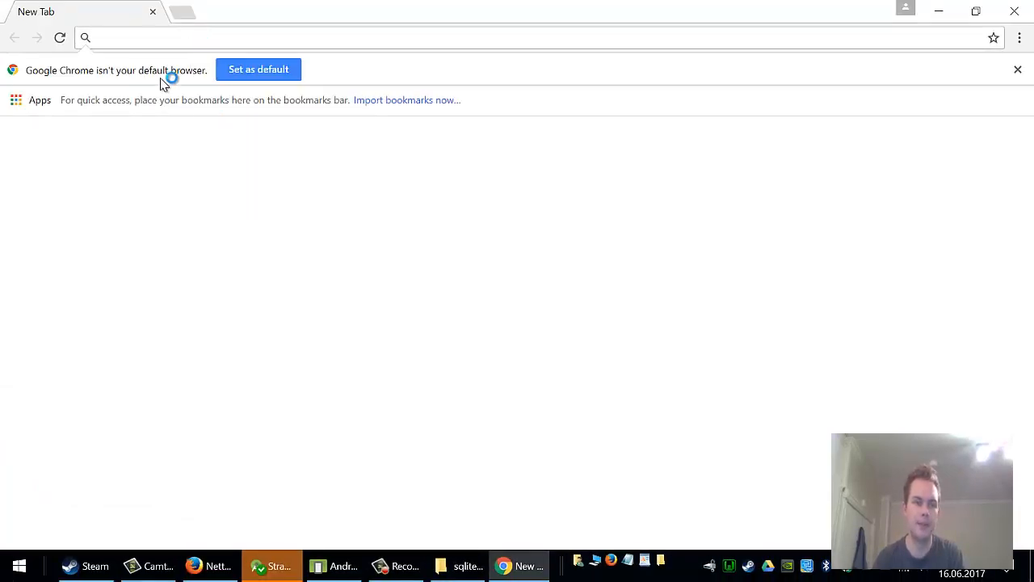
Step: Go to chrome://inspect and inspect StramDiet (powered by Stetho)
text(chrome://inspect/#devices)
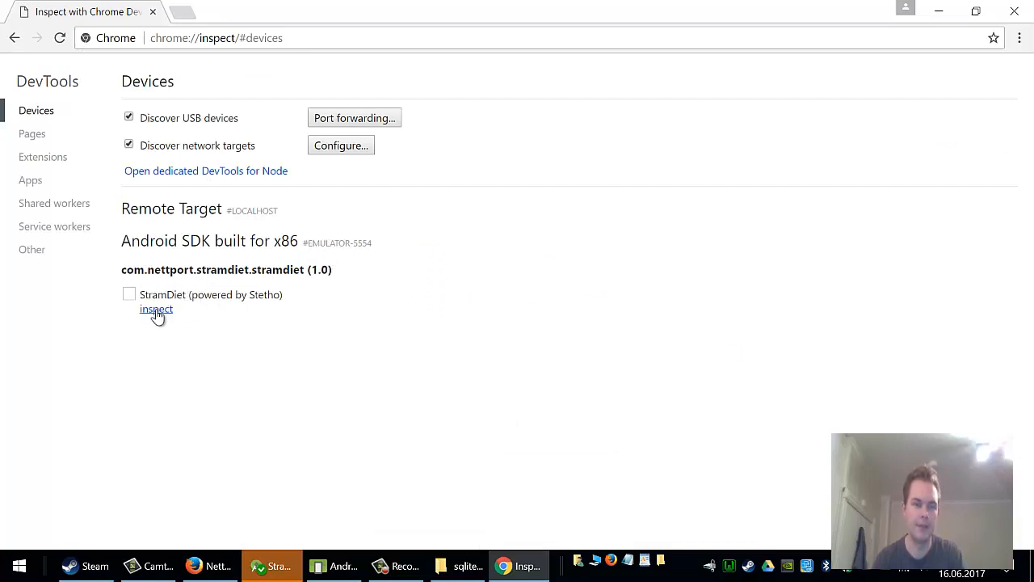
click(156, 309)
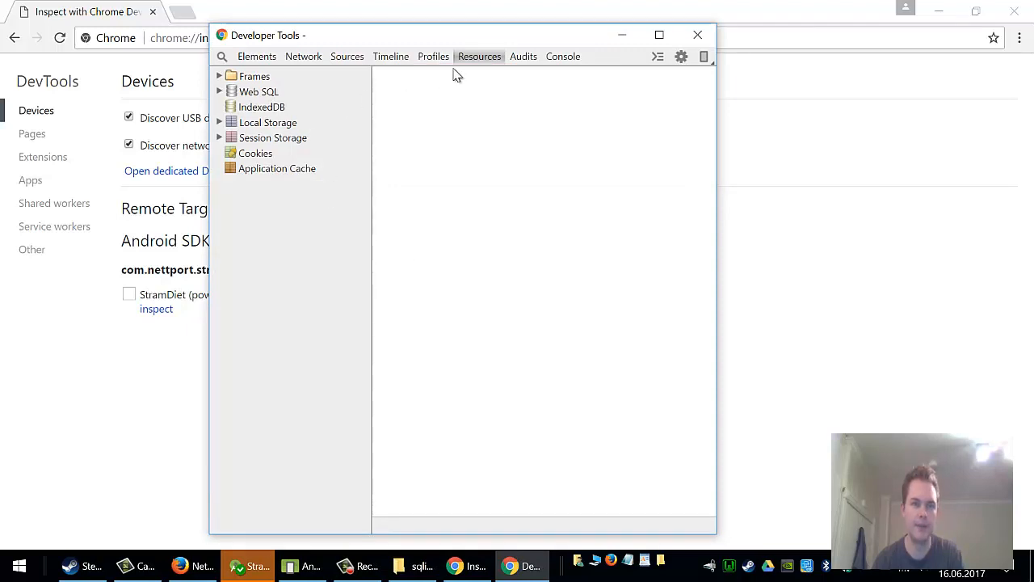
Step: Expand Web SQL and the stramdiet database to show android_metadata
click(219, 91)
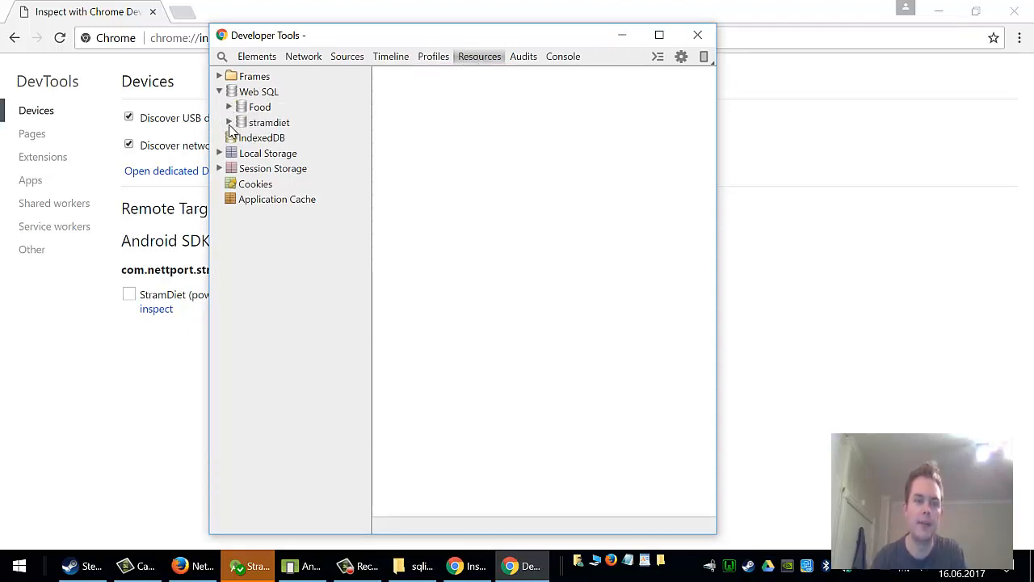
click(228, 122)
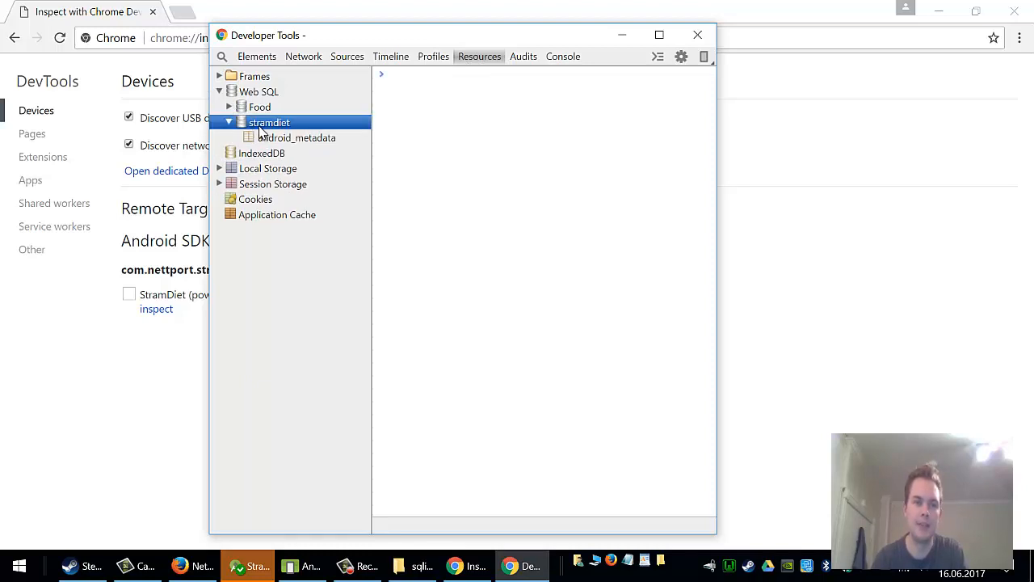